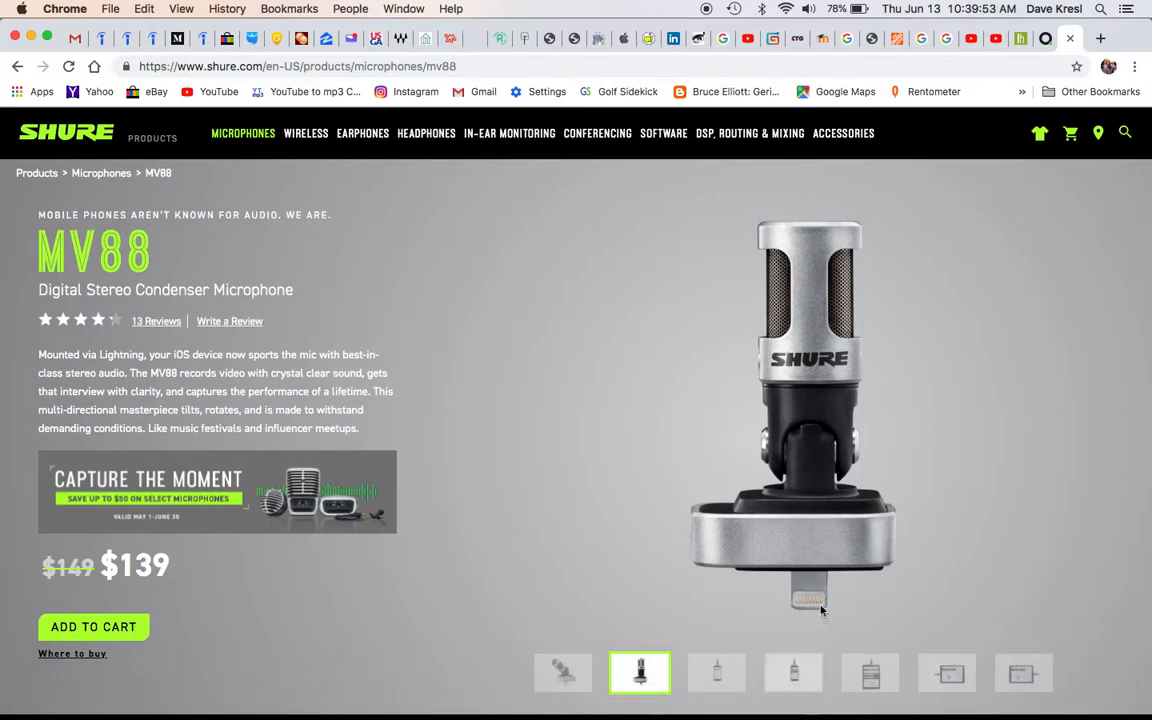
Show the MV88 gallery image of the microphone mounted on a phone.
{"action": "left_click", "coordinate": [716, 672]}
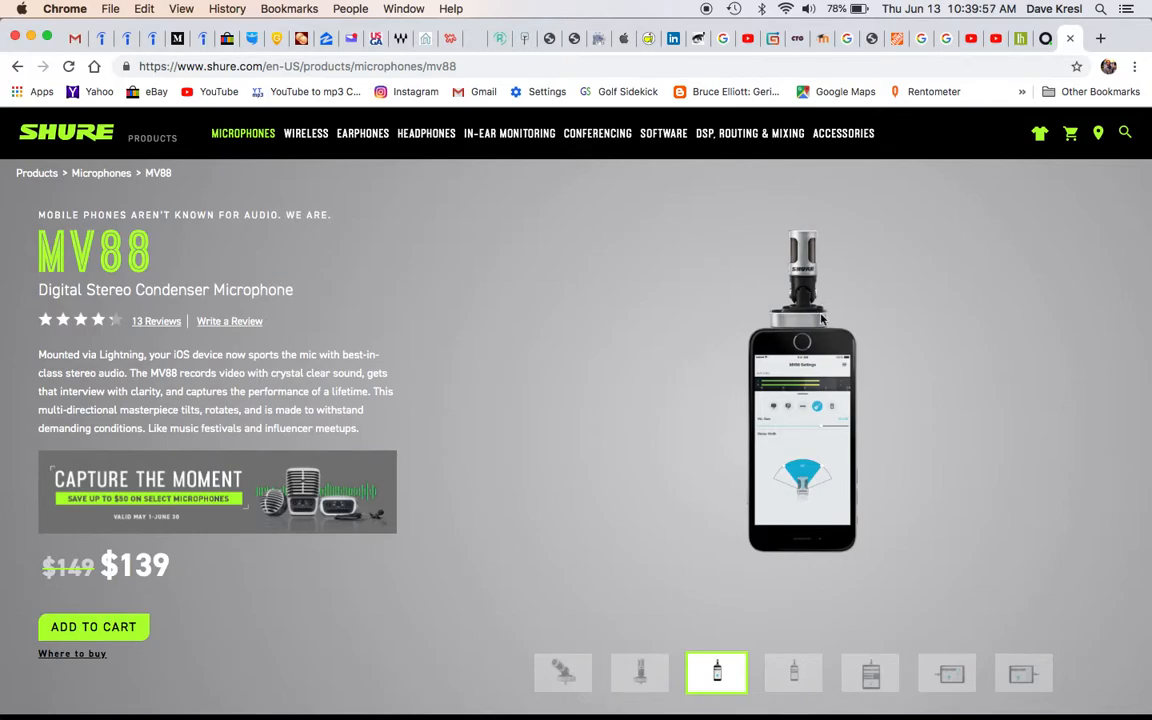
{"action": "mouse_move", "coordinate": [856, 292]}
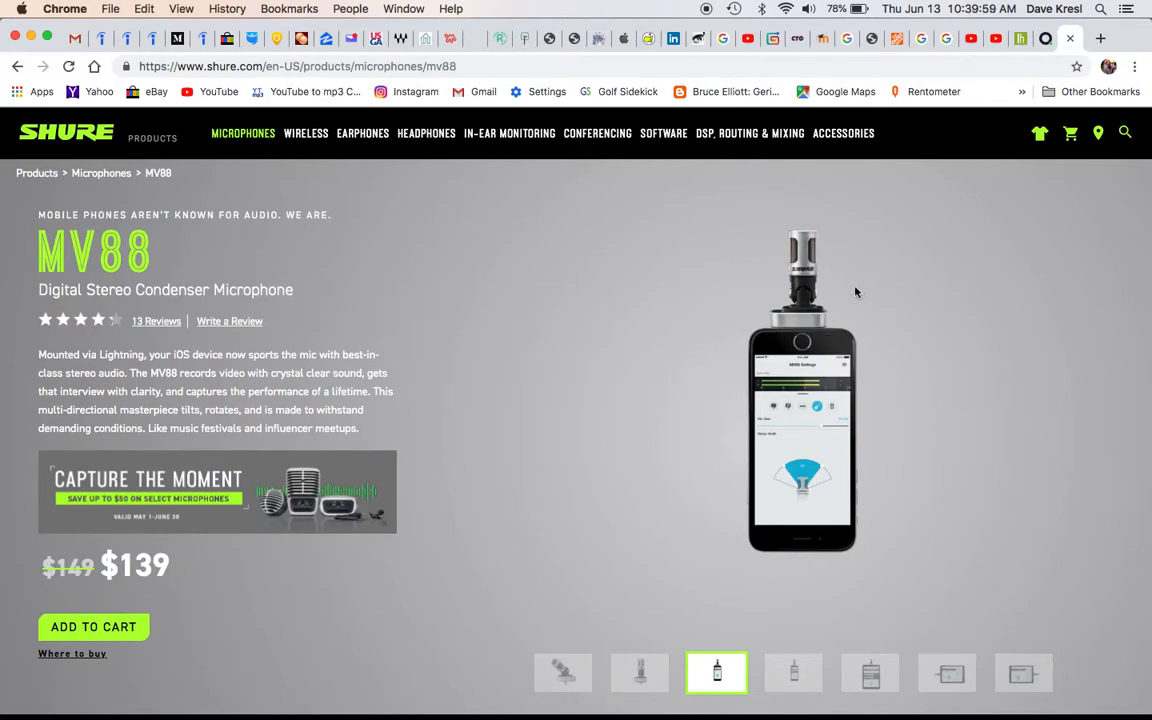
{"action": "mouse_move", "coordinate": [754, 304]}
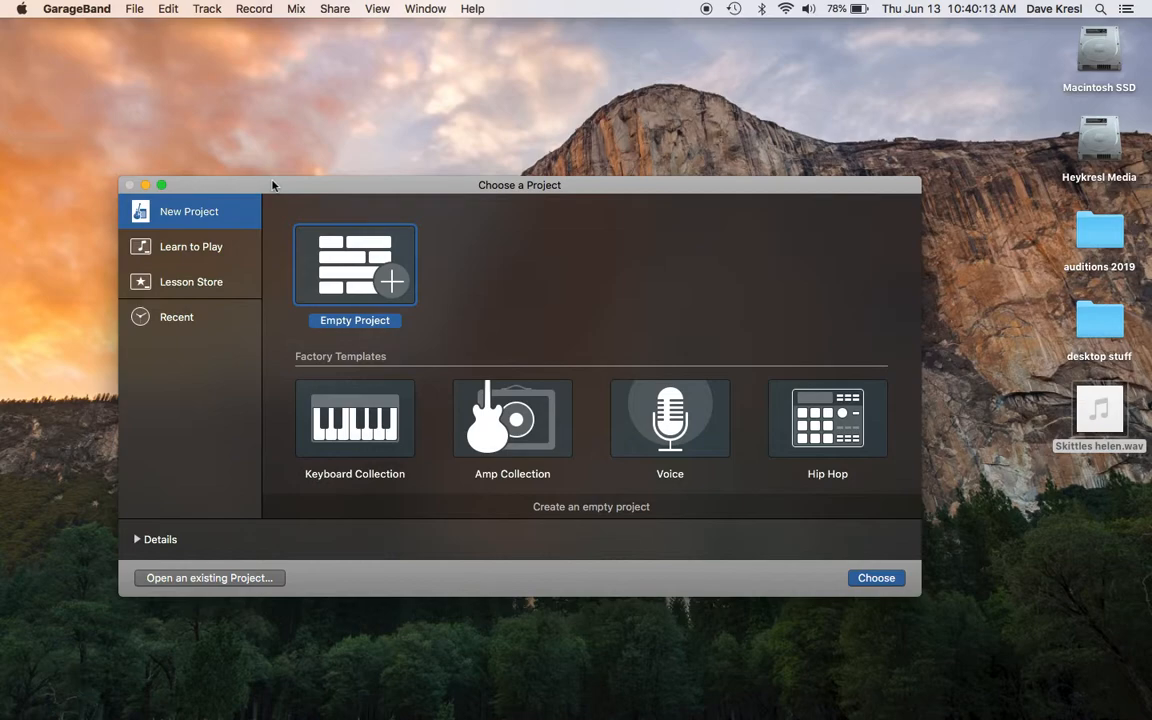
{"action": "mouse_move", "coordinate": [336, 276]}
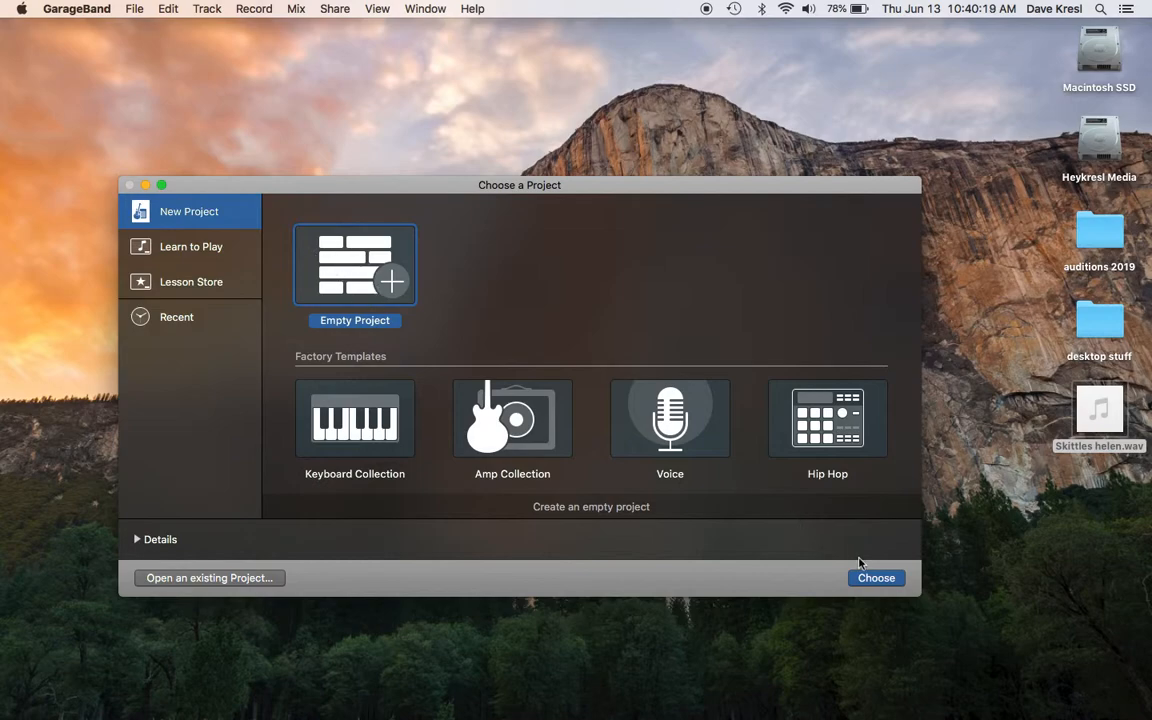
Start a new Empty Project from the Choose a Project window.
{"action": "left_click", "coordinate": [876, 578]}
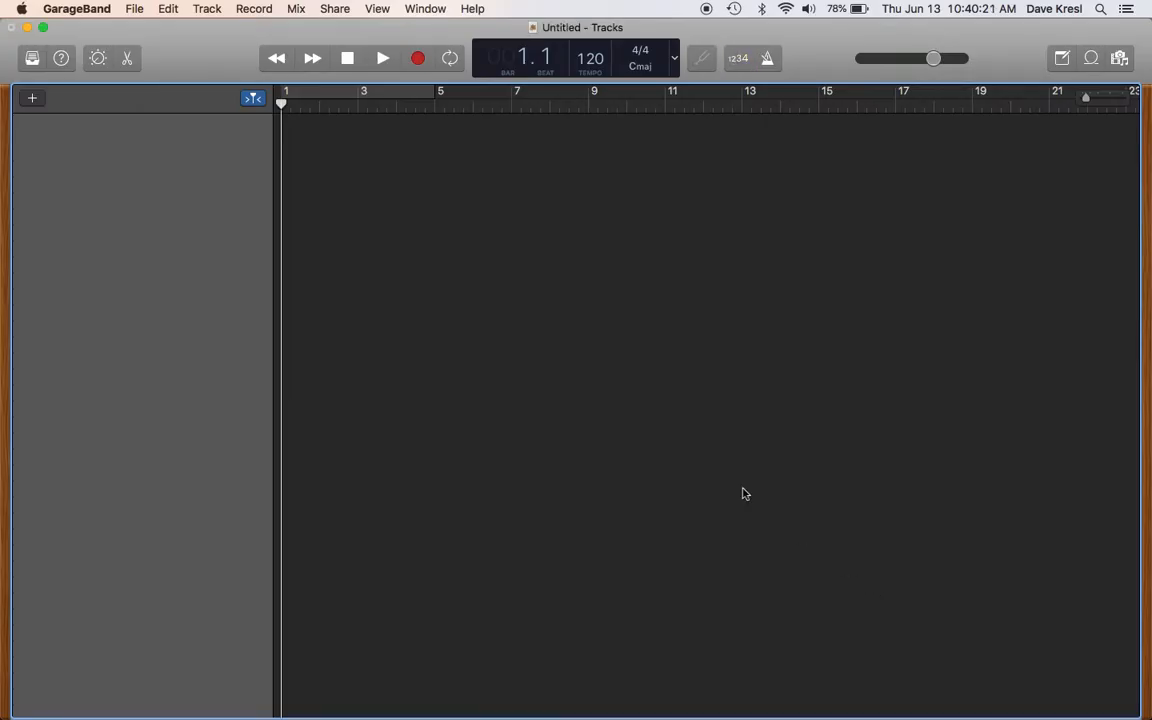
Create a new audio track to hold the Skittles helen voice recording.
{"action": "left_click", "coordinate": [32, 96]}
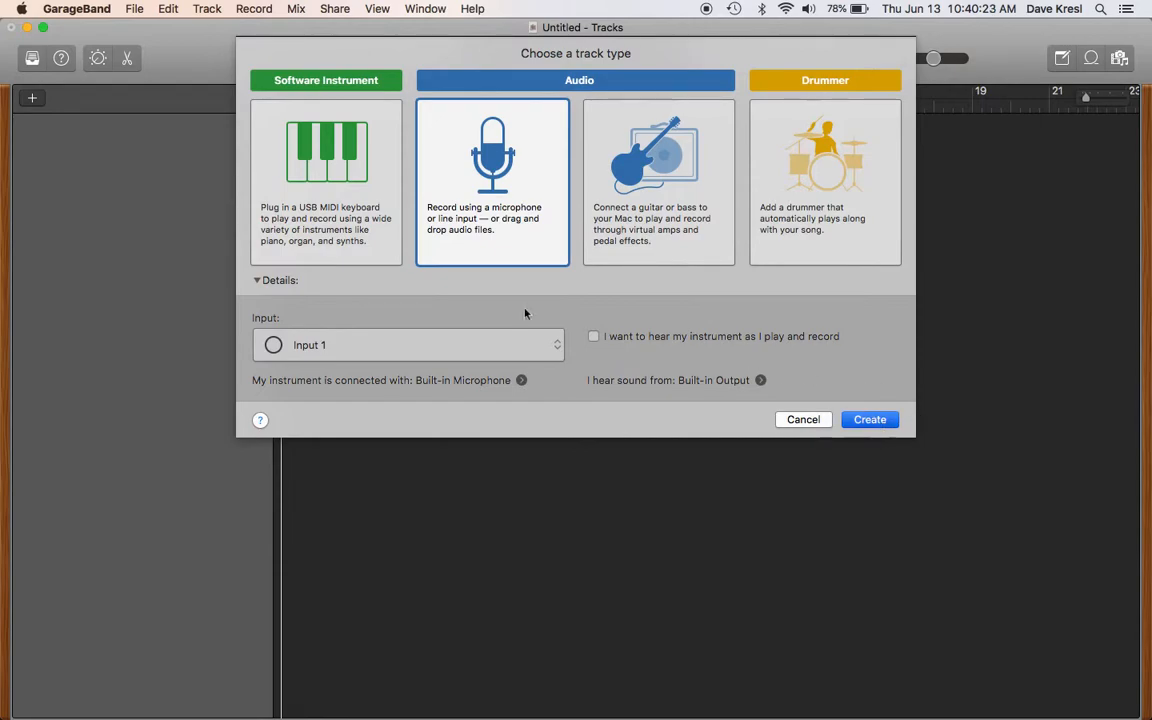
{"action": "left_click", "coordinate": [868, 420]}
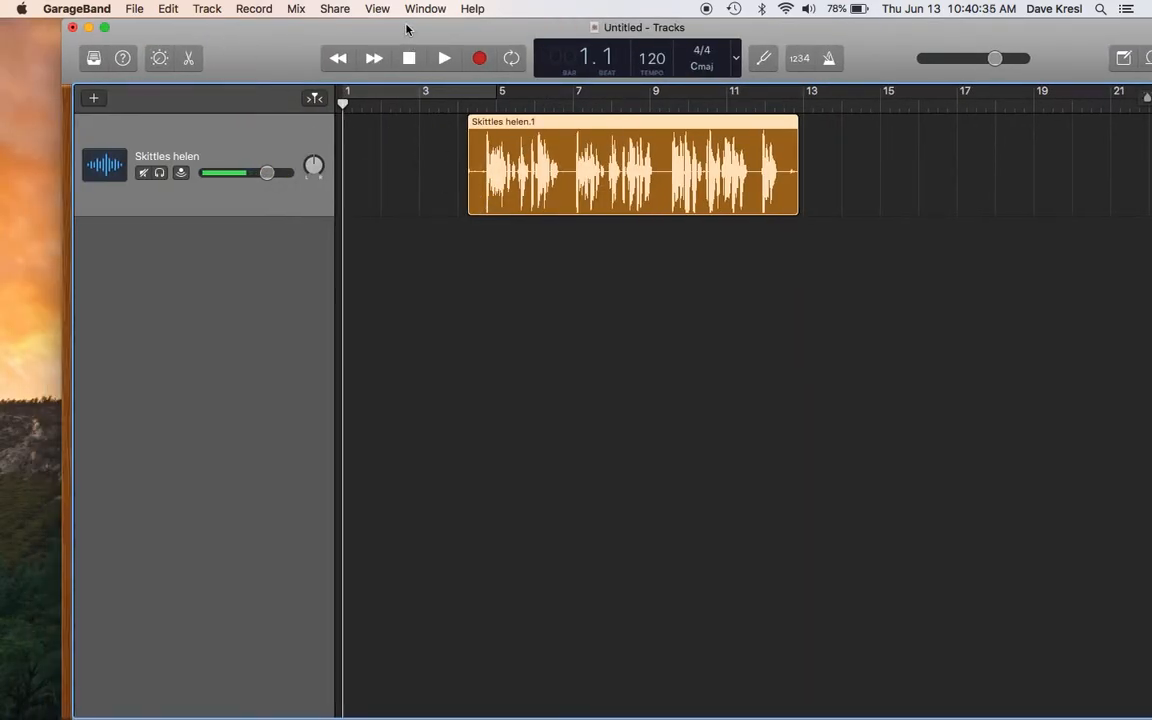
Move the Skittles helen clip to bar 1 and audition it, stopping near the end.
{"action": "left_click_drag", "start_coordinate": [632, 164], "coordinate": [556, 164]}
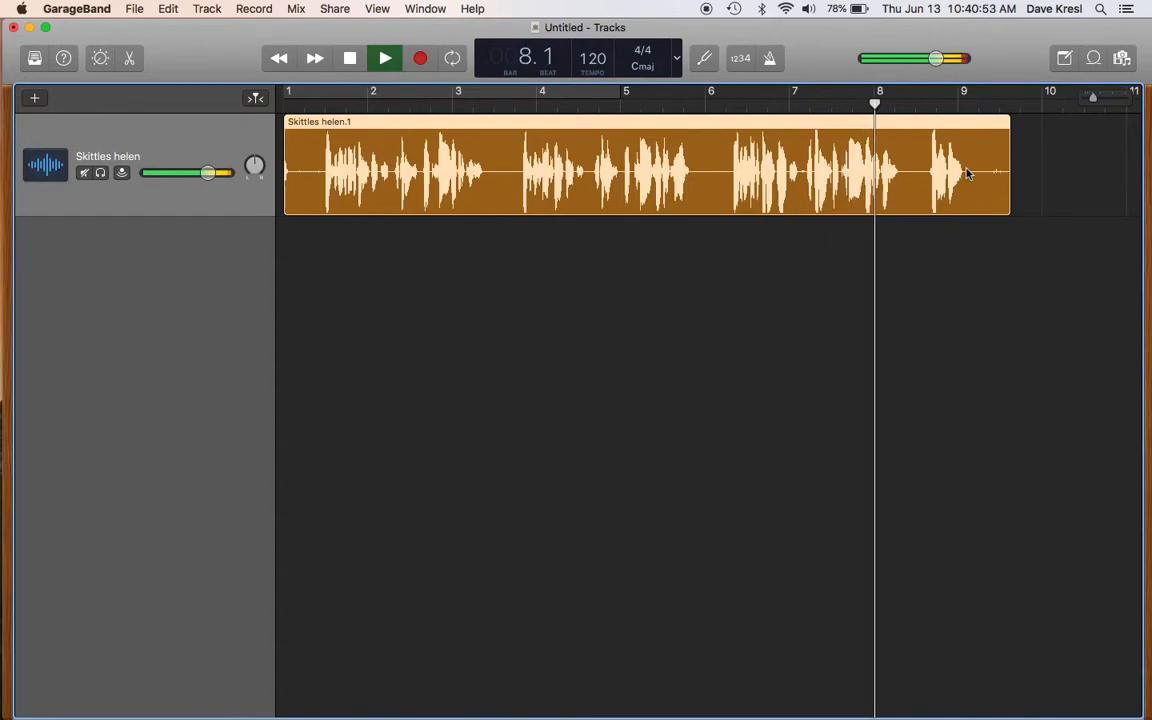
{"action": "left_click", "coordinate": [384, 56]}
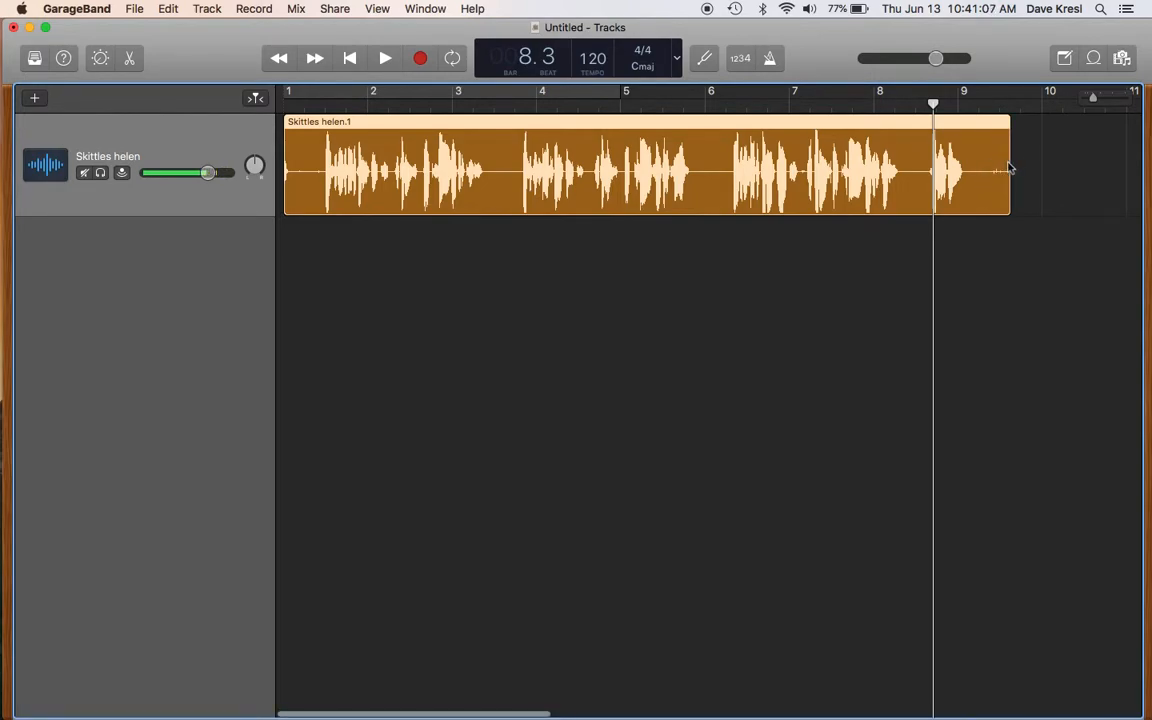
Trim the clip's right edge back so it ends at bar 9, removing the silent tail.
{"action": "left_click_drag", "start_coordinate": [1004, 170], "coordinate": [1010, 170]}
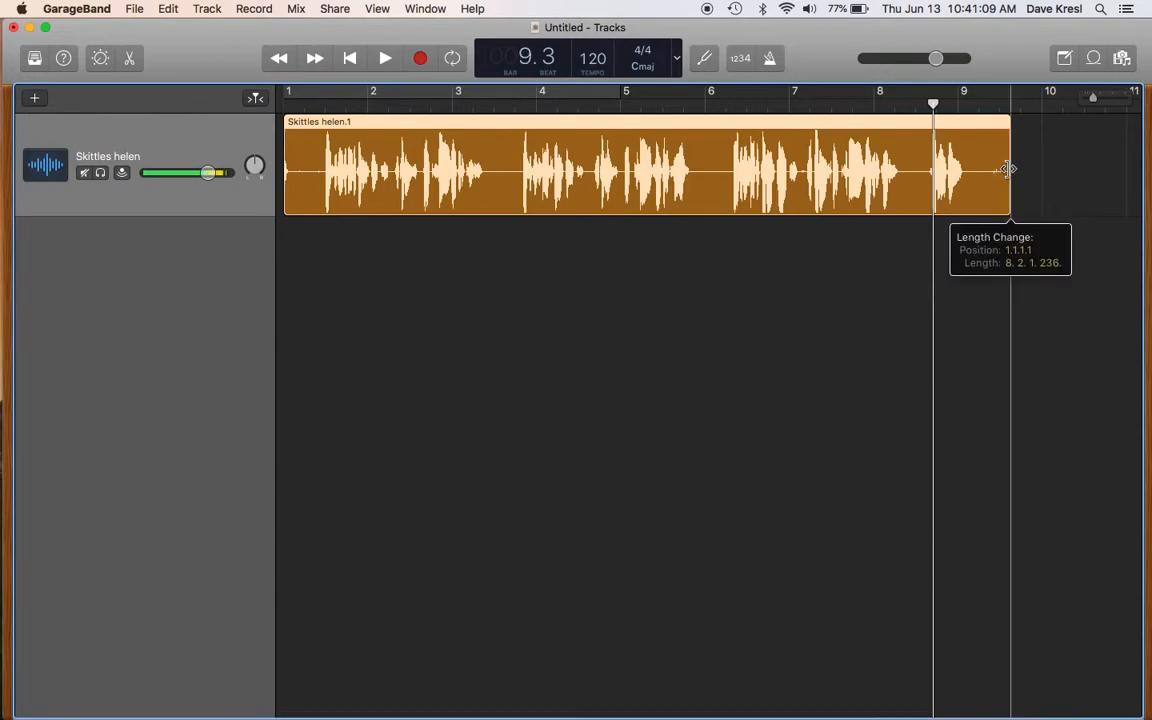
{"action": "left_click_drag", "start_coordinate": [1010, 168], "coordinate": [968, 176]}
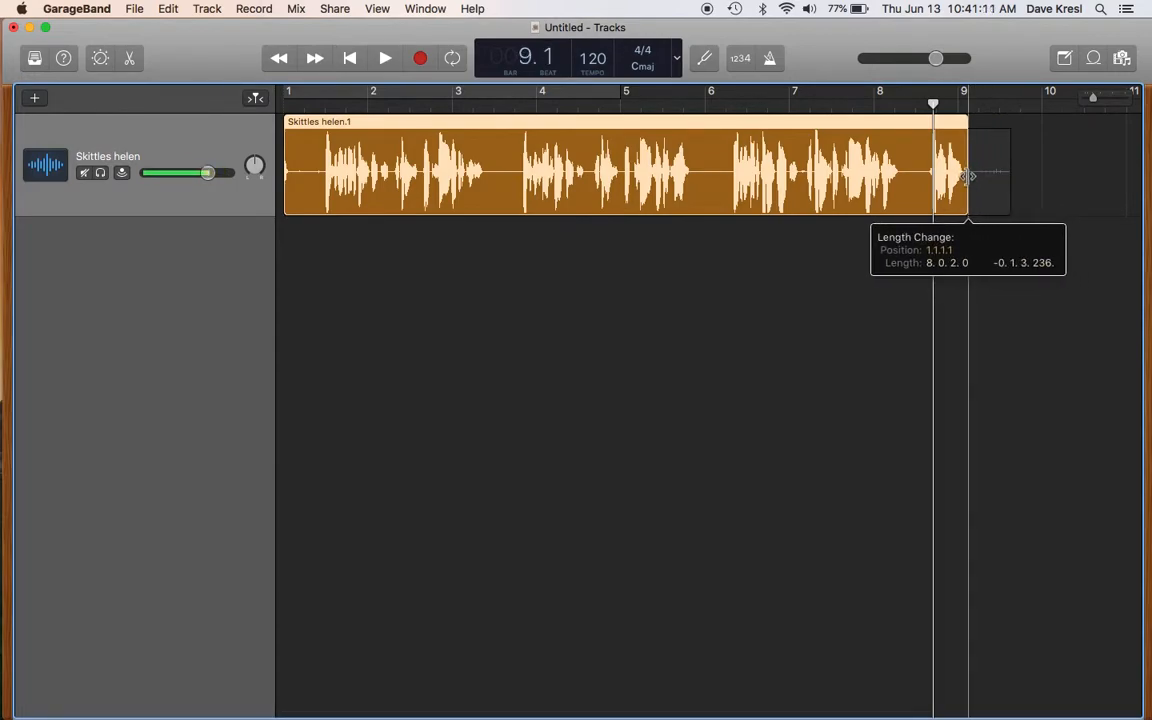
{"action": "left_click_drag", "start_coordinate": [964, 176], "coordinate": [932, 176]}
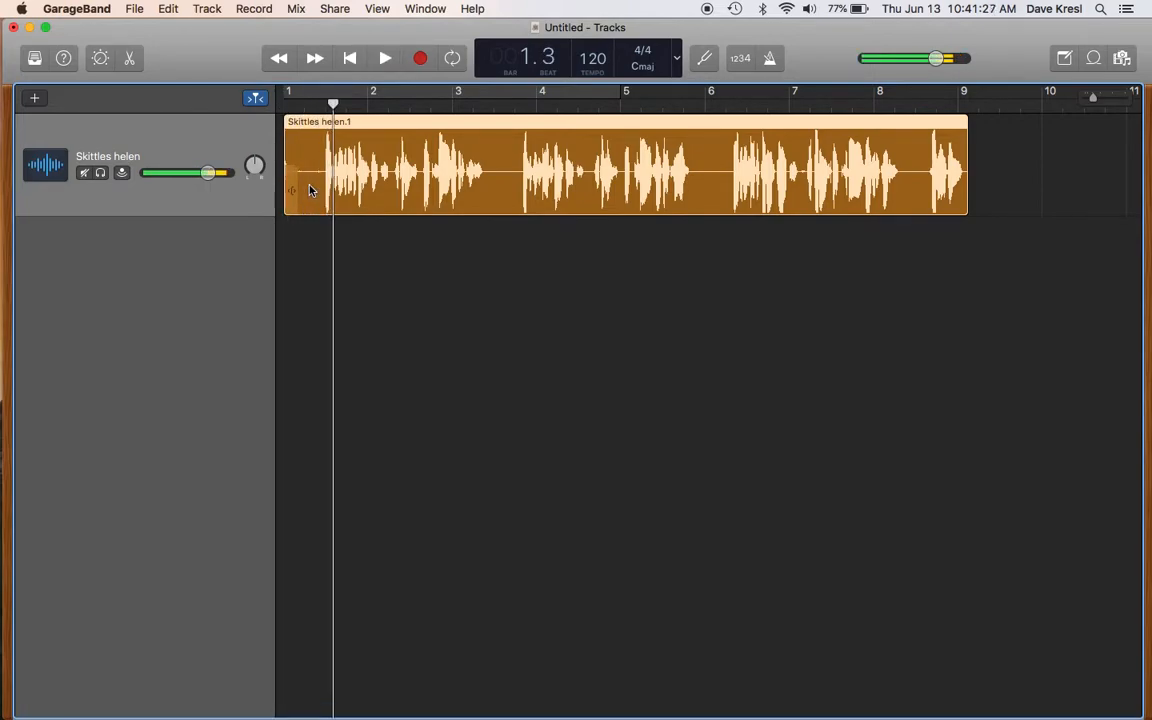
Trim the clip's quiet lead-in so speech starts at bar 1, then audition it to bar 5.
{"action": "left_click_drag", "start_coordinate": [290, 190], "coordinate": [326, 176]}
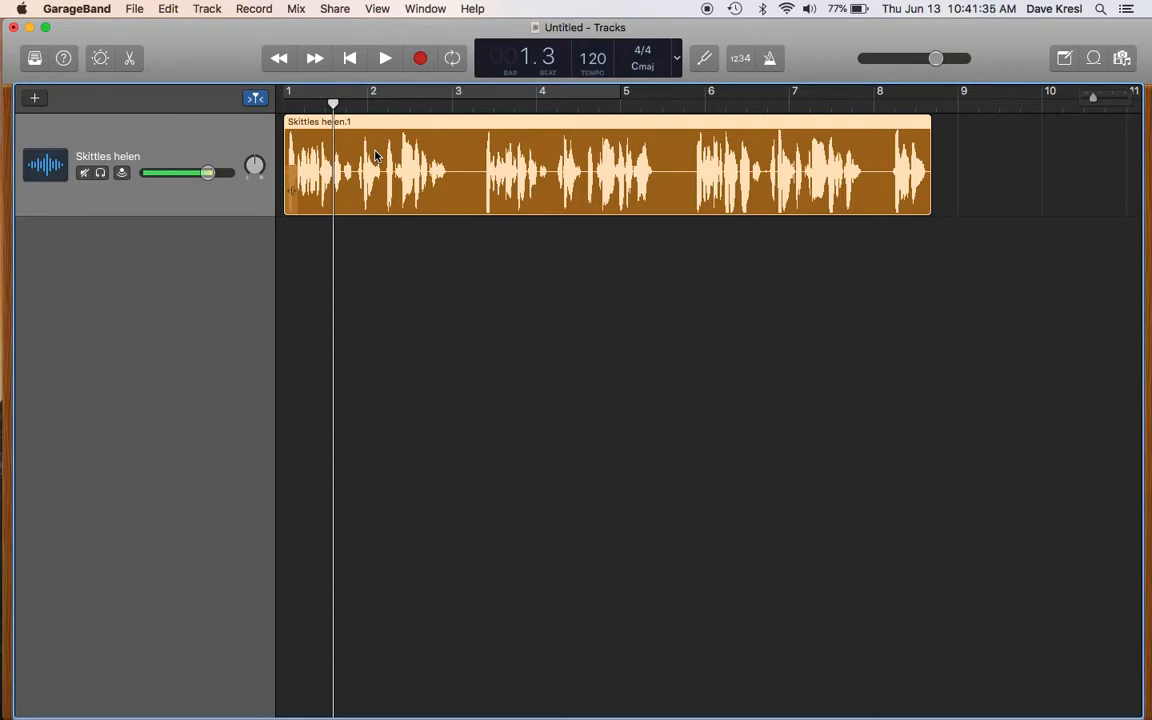
{"action": "left_click", "coordinate": [384, 56]}
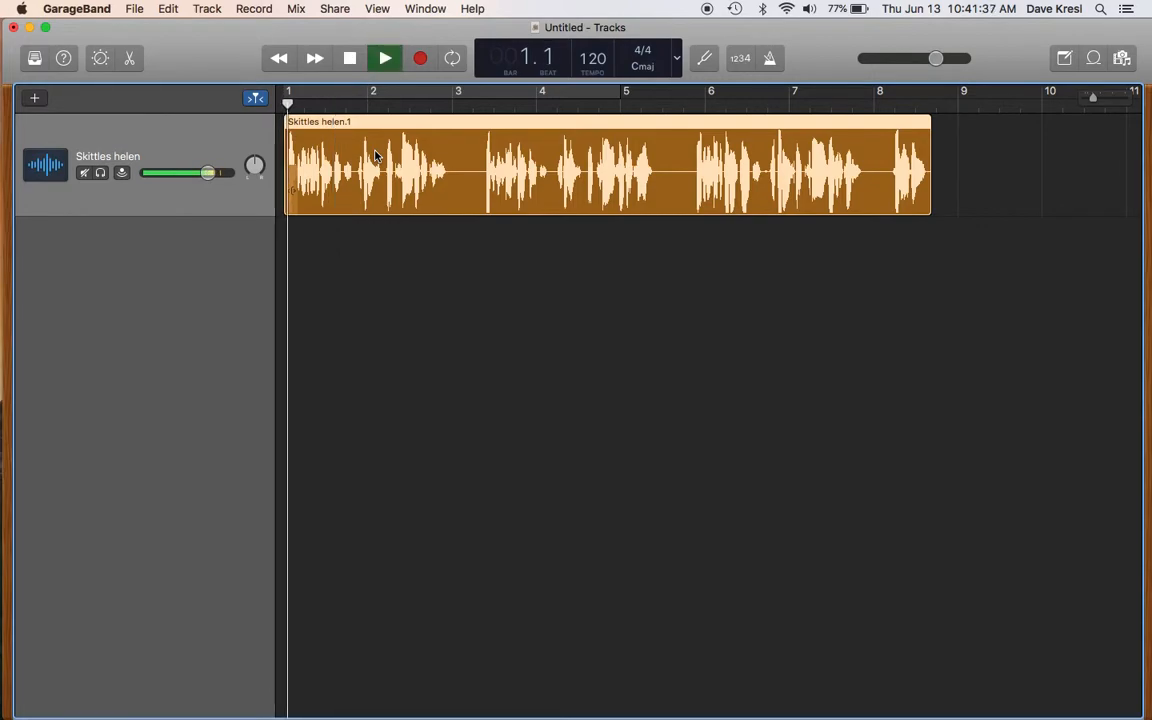
{"action": "left_click", "coordinate": [384, 56]}
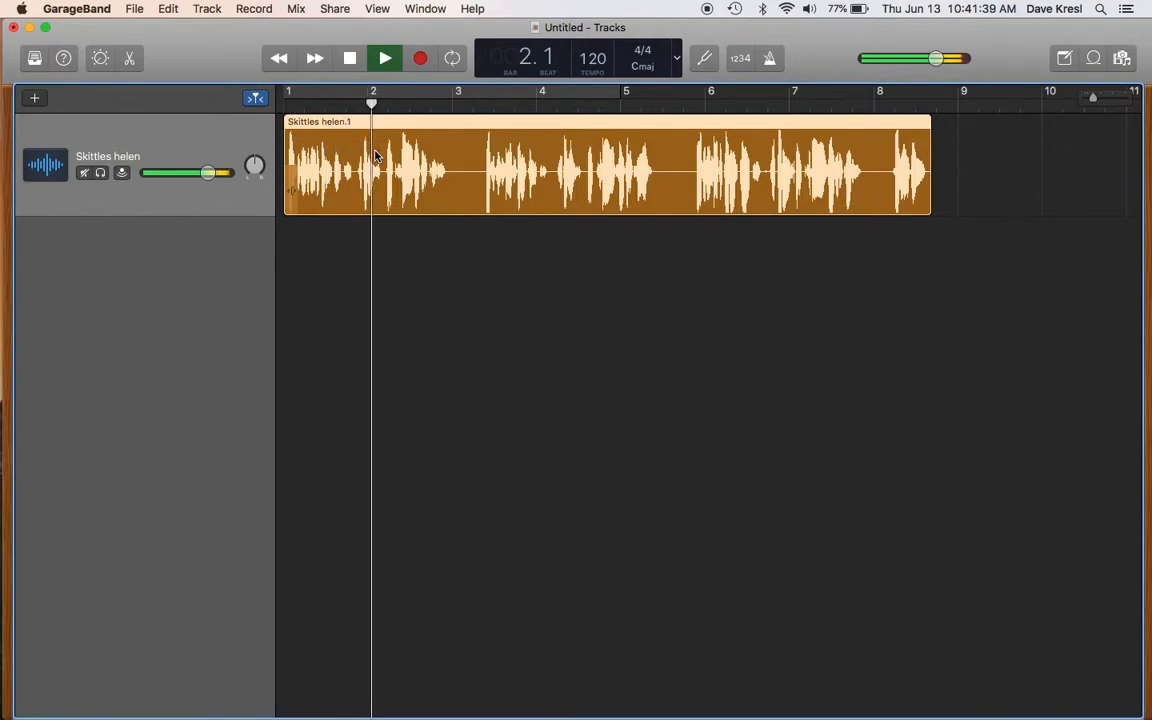
{"action": "left_click", "coordinate": [384, 56]}
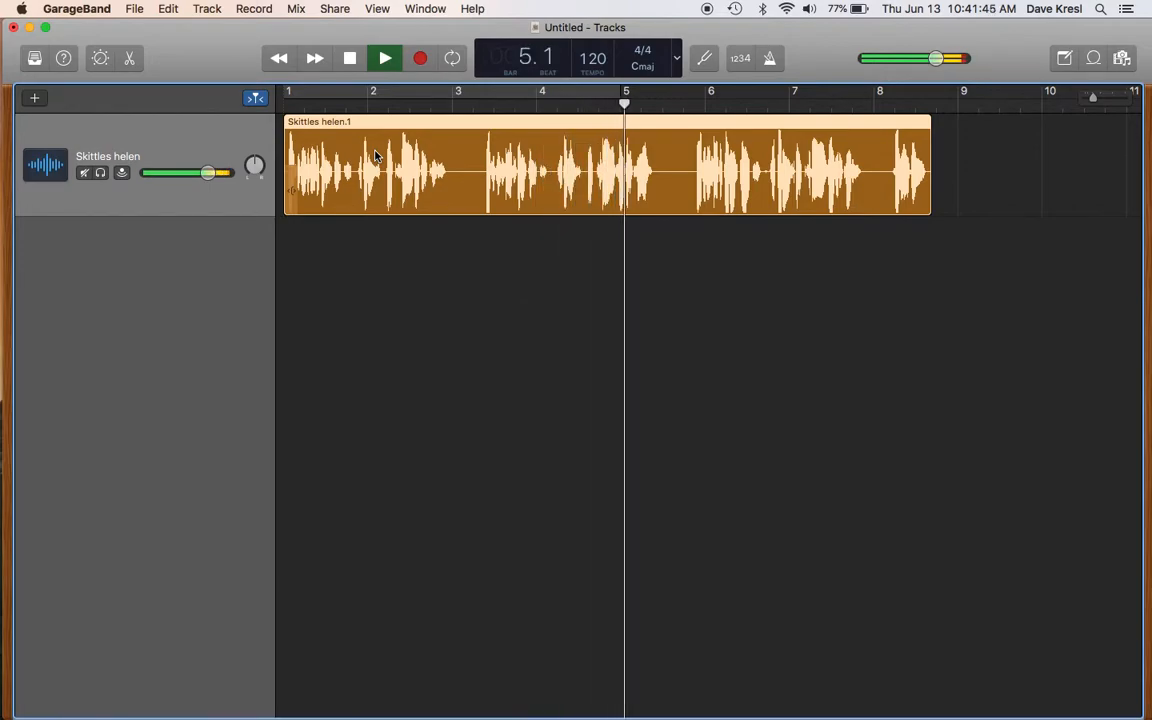
{"action": "left_click", "coordinate": [384, 56]}
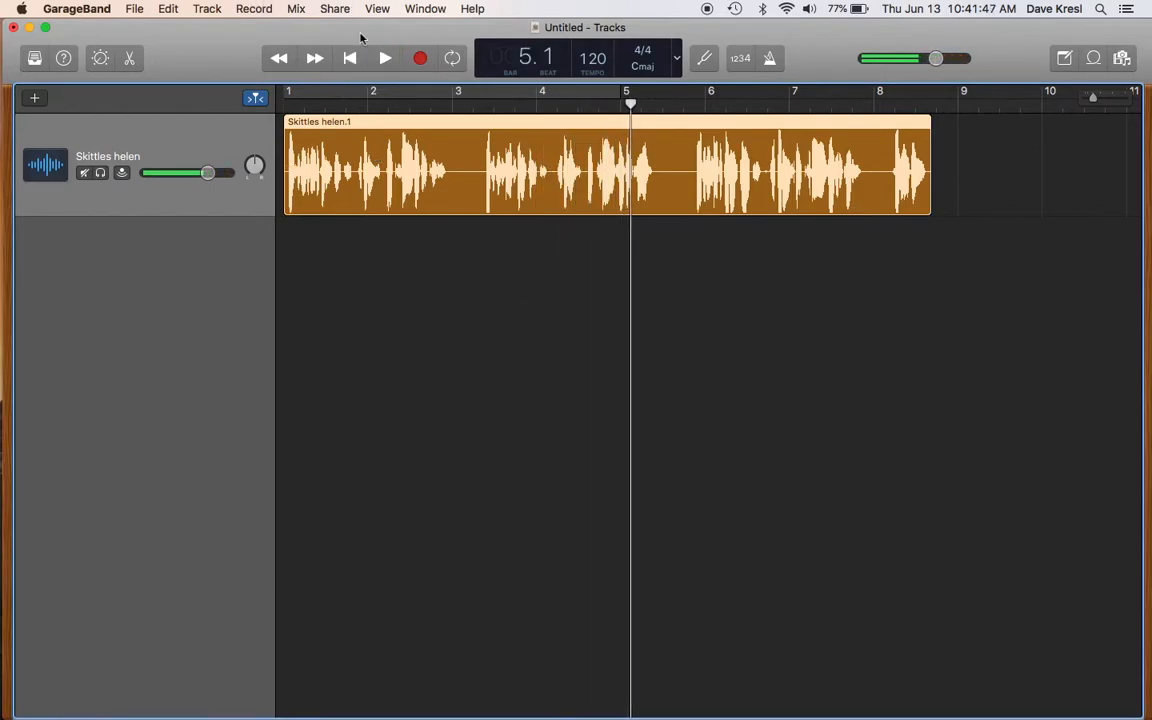
Export Song to Disk named test mp3, saving into the auditions 2019 folder.
{"action": "left_click", "coordinate": [334, 8]}
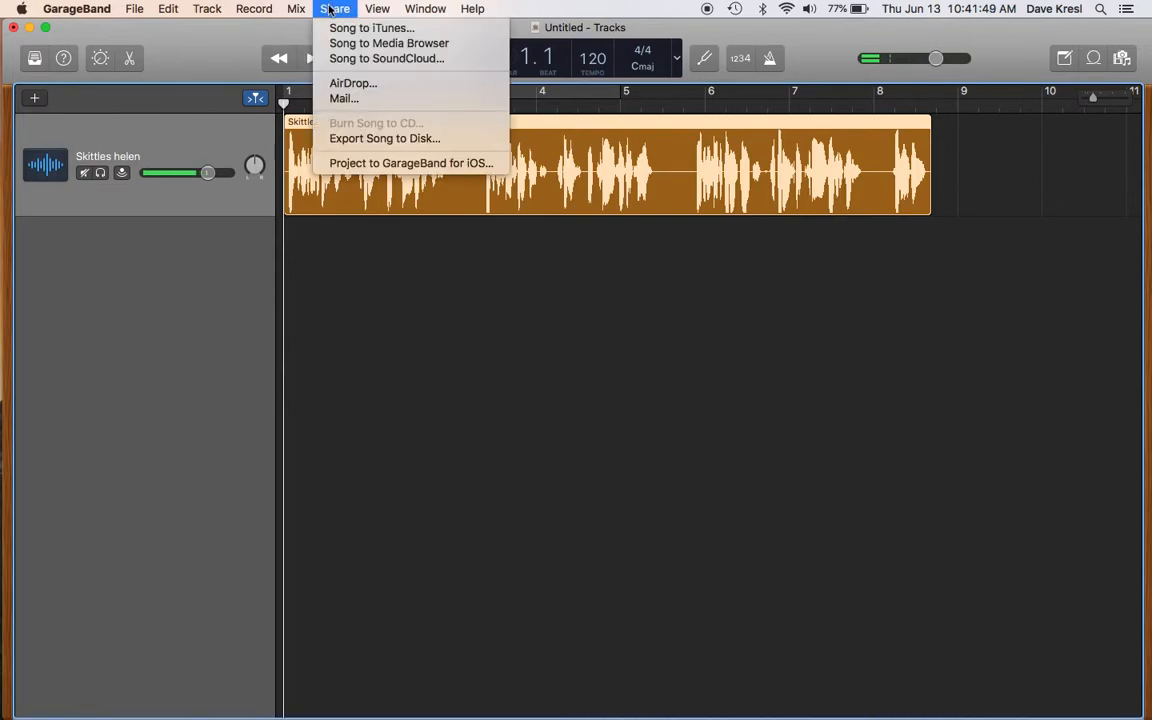
{"action": "left_click", "coordinate": [384, 138]}
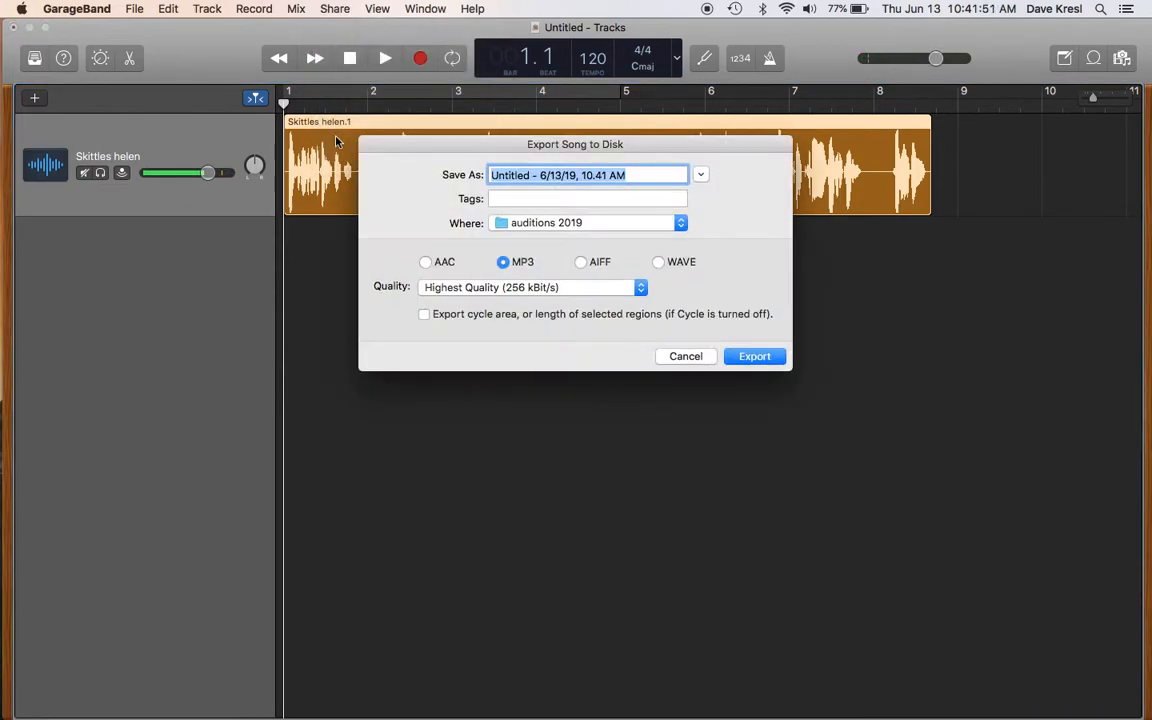
{"action": "type", "text": "test mp3"}
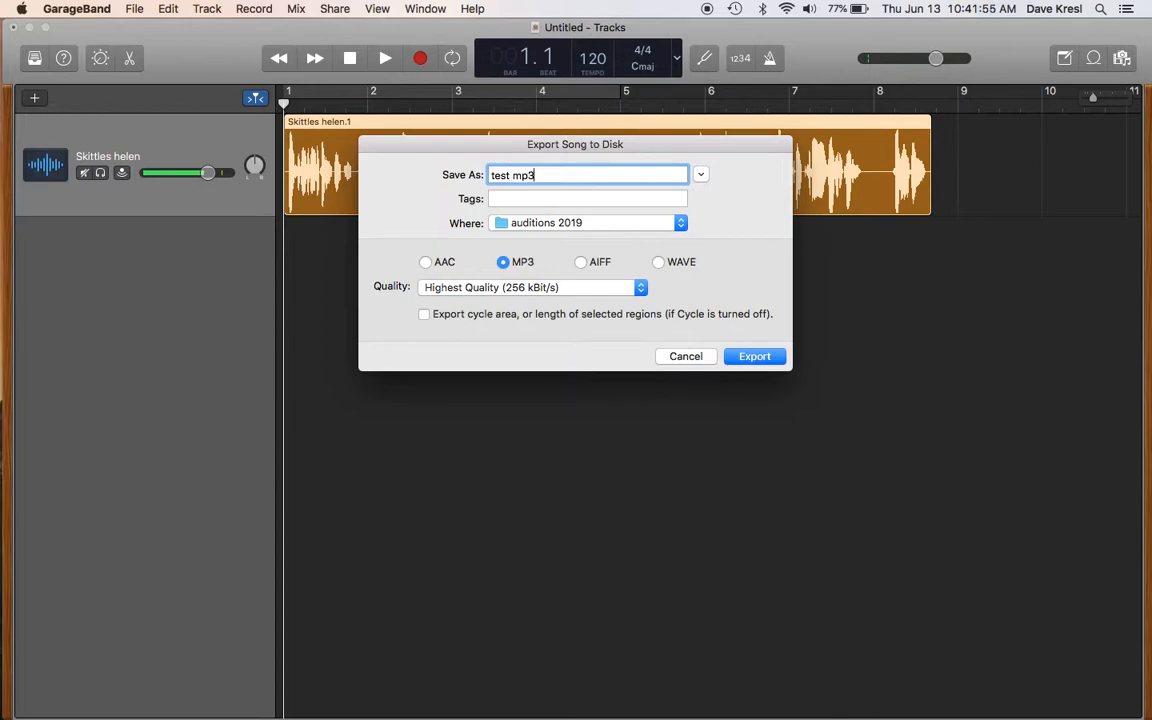
{"action": "left_click", "coordinate": [680, 224]}
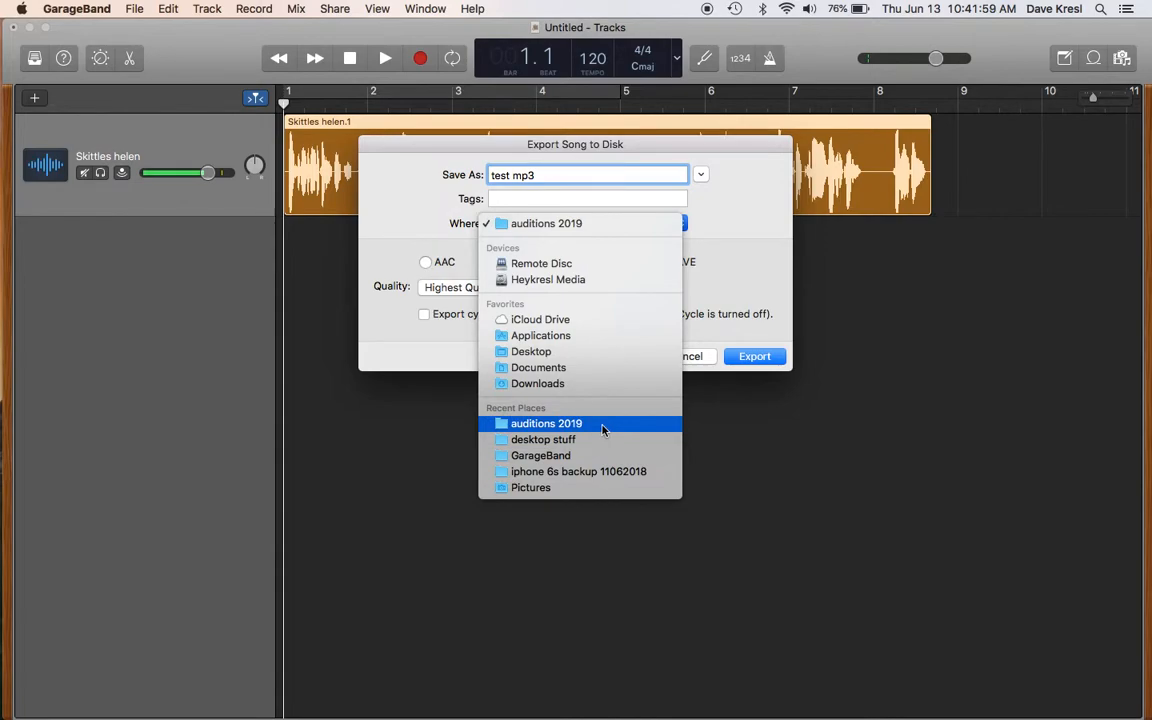
{"action": "left_click", "coordinate": [546, 424]}
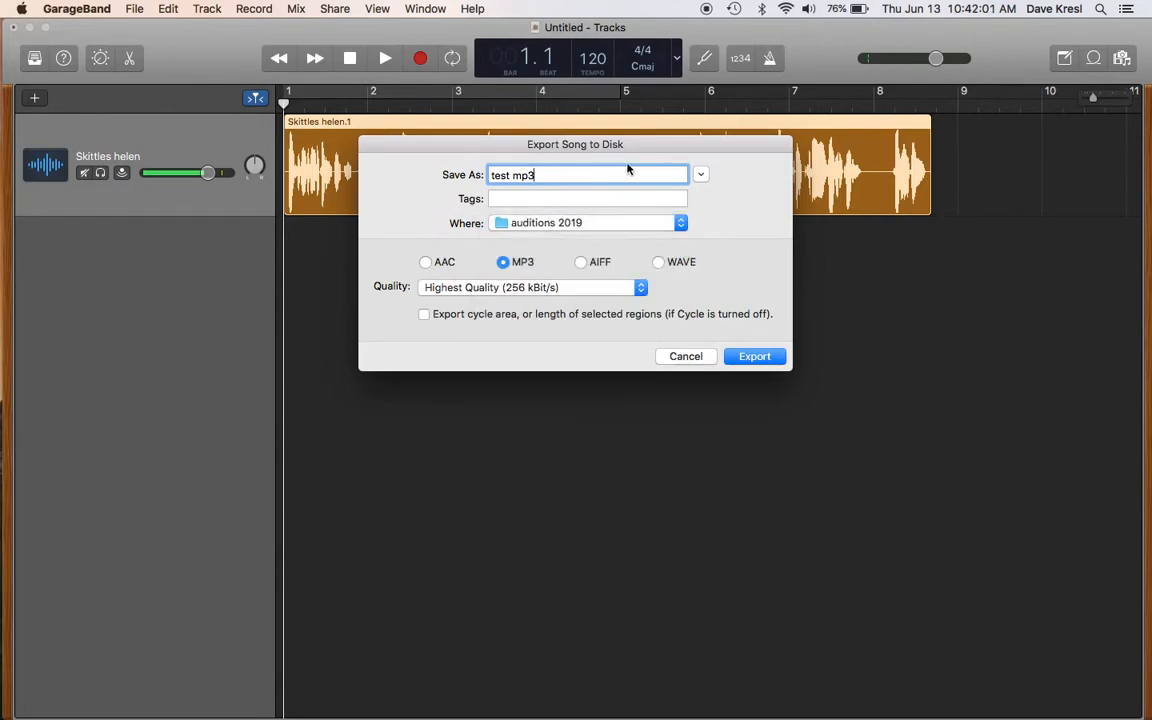
{"action": "mouse_move", "coordinate": [588, 240]}
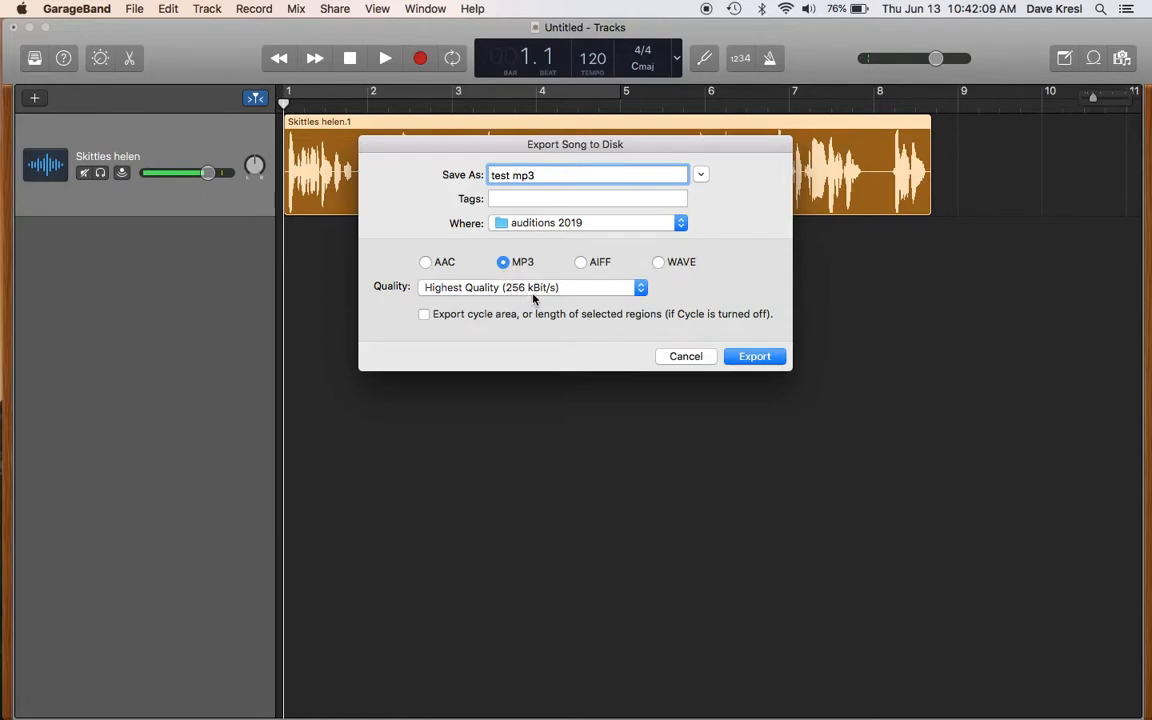
Set the export format to MP3 at Highest Quality.
{"action": "left_click", "coordinate": [532, 288]}
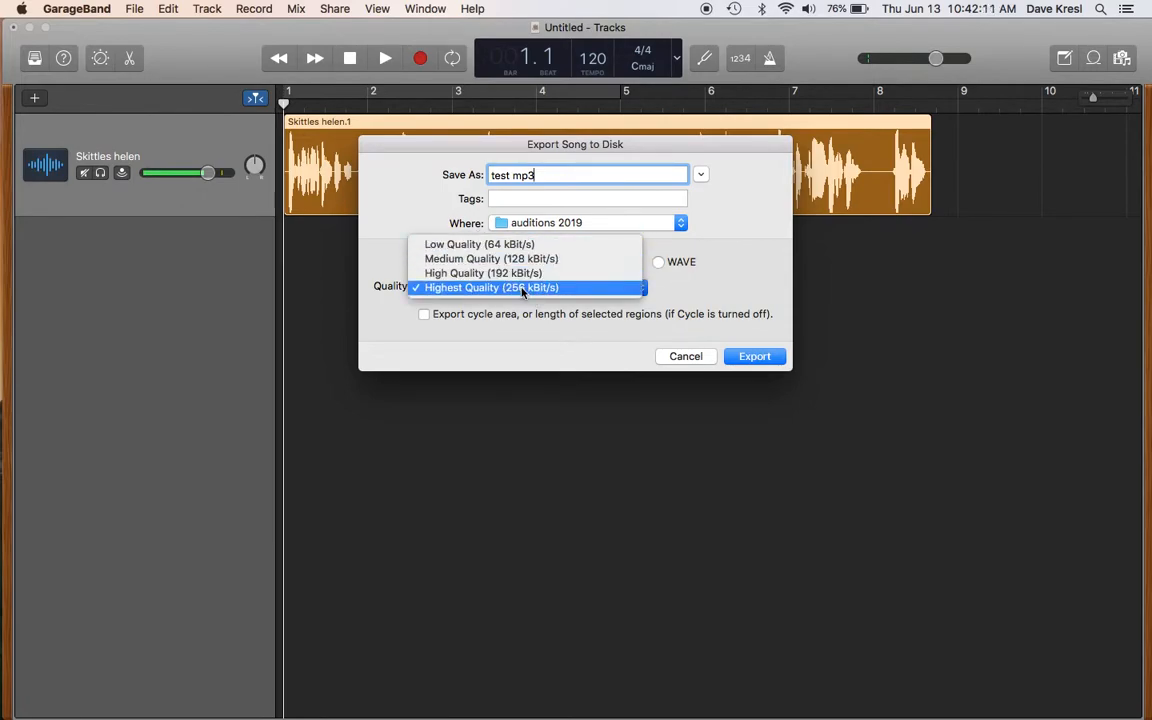
{"action": "left_click", "coordinate": [754, 356]}
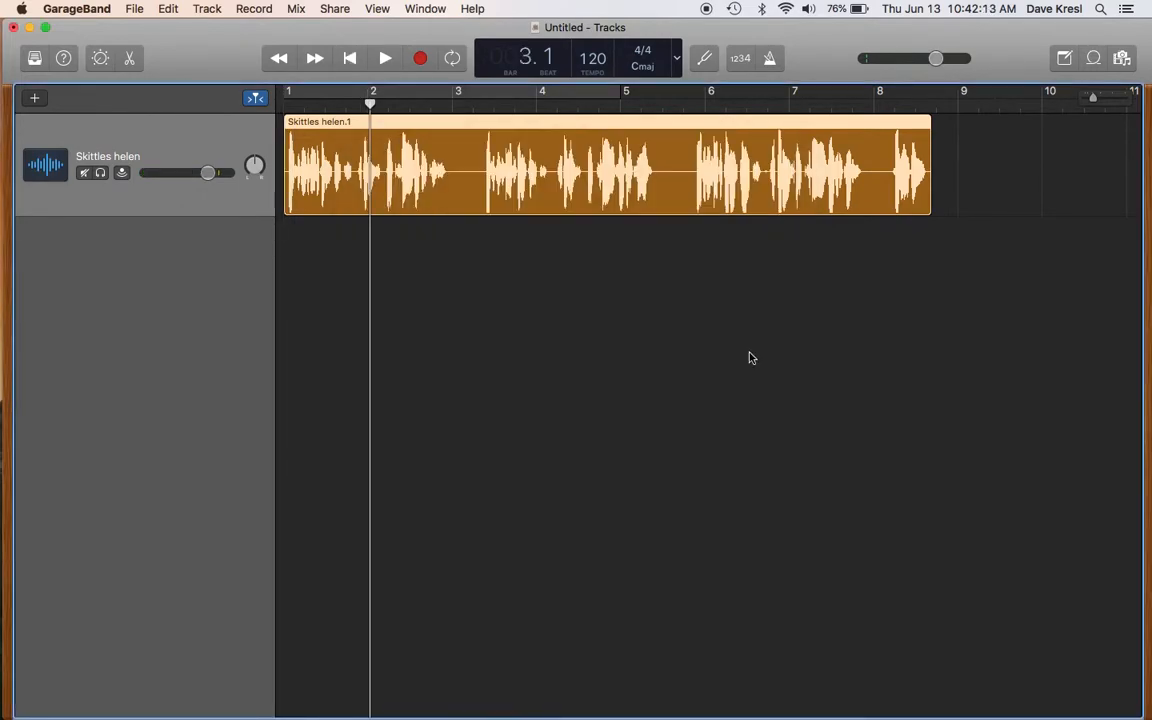
Quick Look the exported test mp3.mp3 (0:16) in the auditions 2019 Finder folder.
{"action": "left_click", "coordinate": [350, 56]}
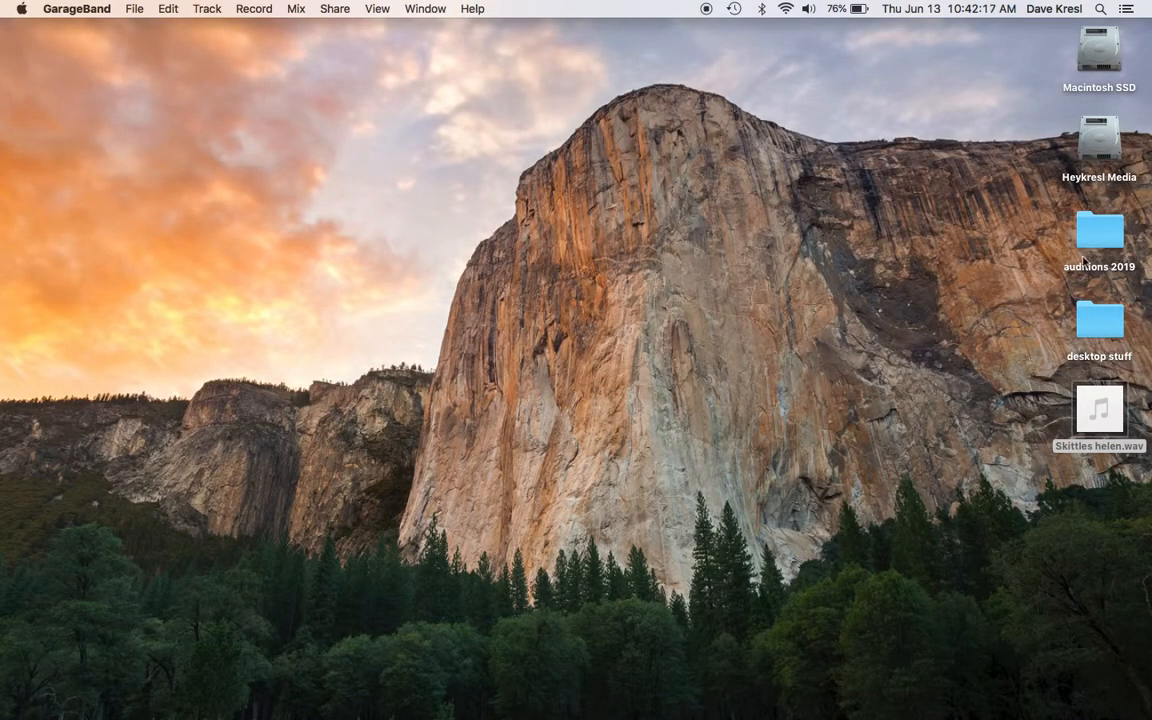
{"action": "double_click", "coordinate": [1100, 230]}
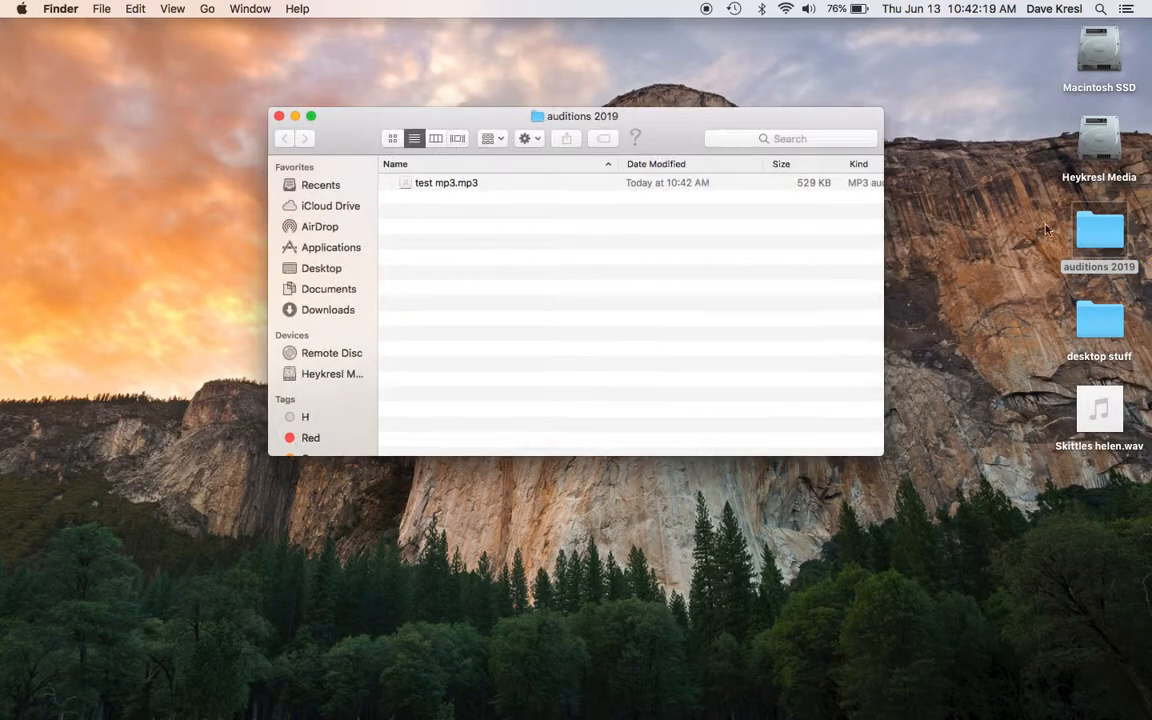
{"action": "left_click", "coordinate": [446, 182]}
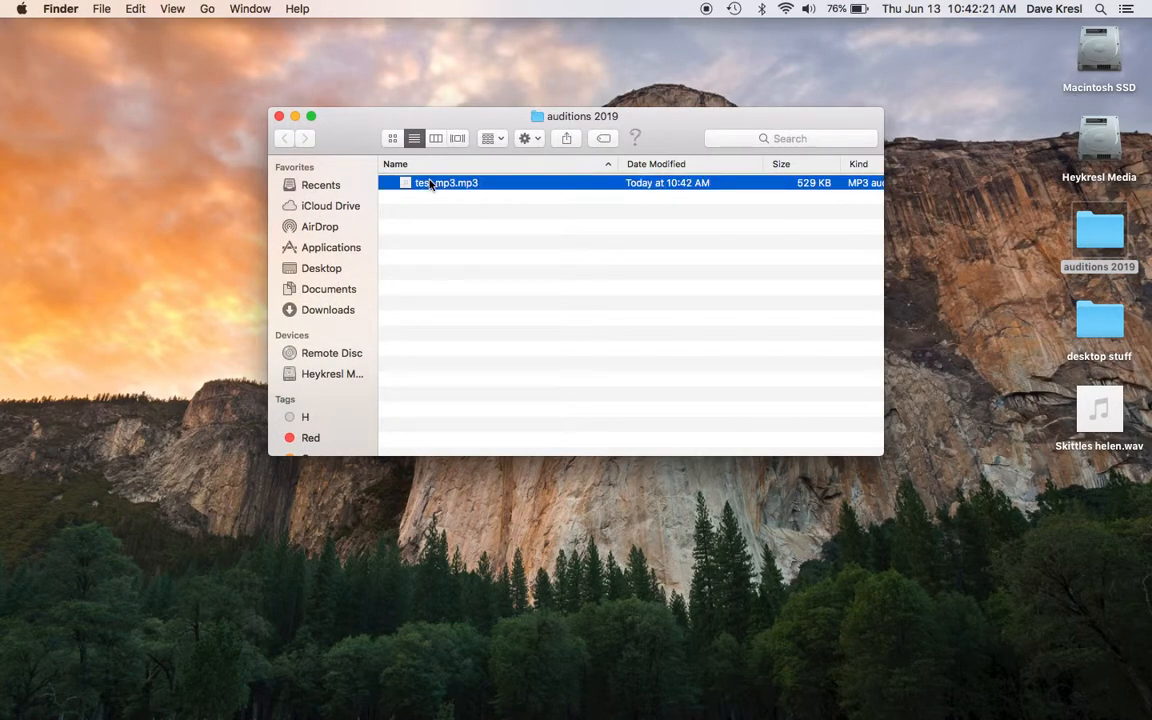
{"action": "key", "text": "space"}
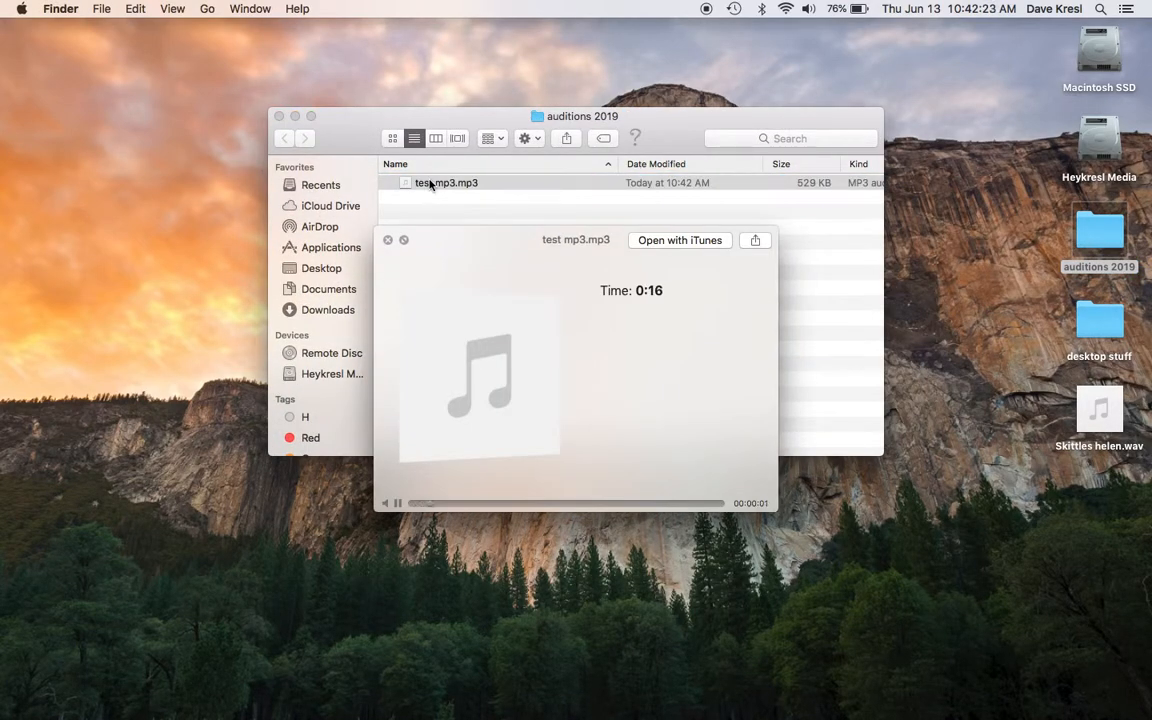